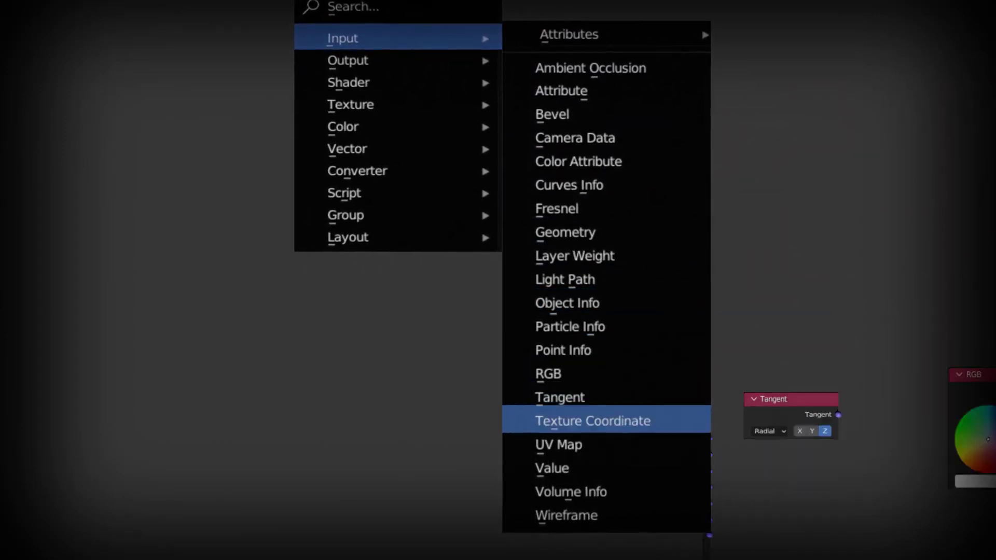
# - Add a Texture Coordinate node to start the volcano lava material's node chain
pyautogui.click(592, 420)
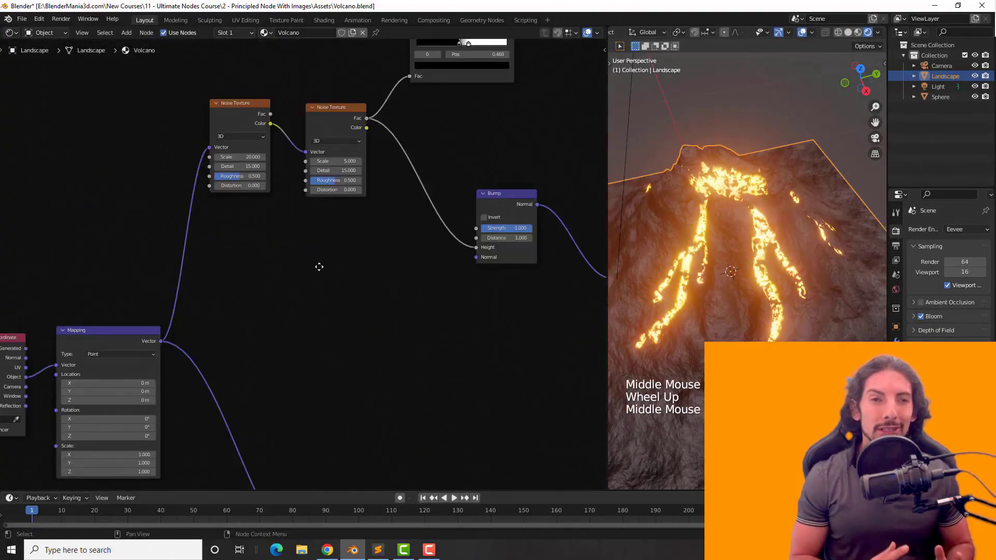
# - Route the cube's Z position through Separate XYZ and a ColorRamp into the Principled BSDF base colour
pyautogui.scroll(-3)
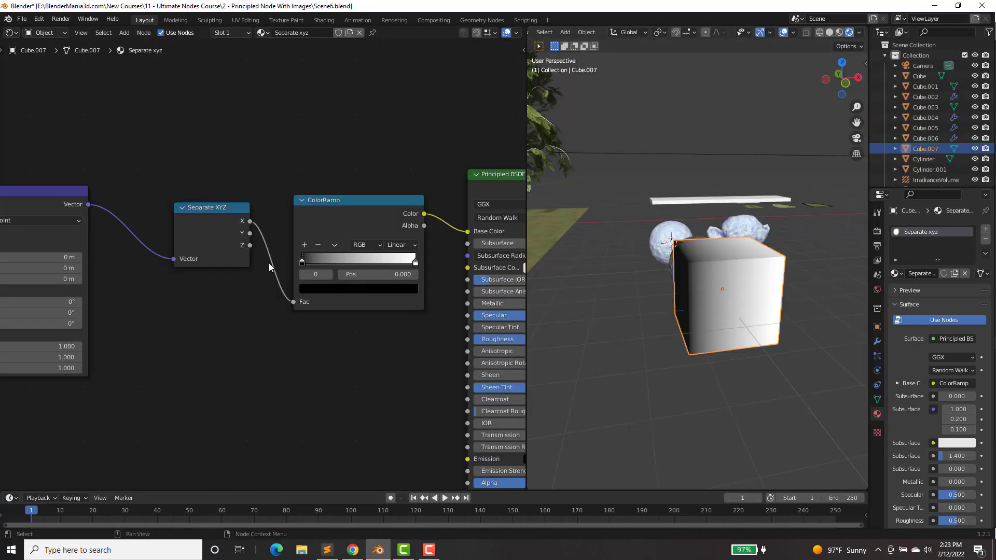
# - Show the snail compositor's Render Layers to Composite link and the Filter node list
pyautogui.scroll(-3)
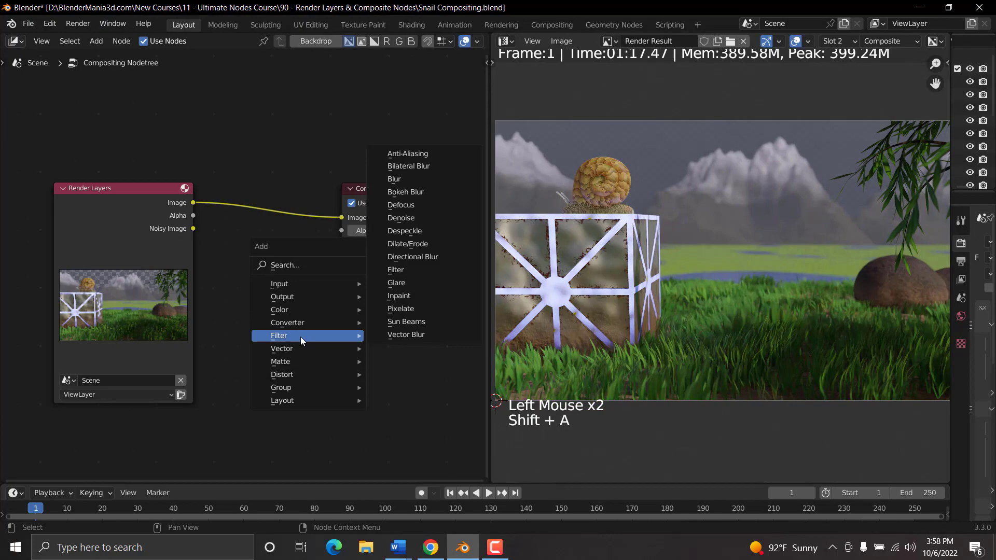
# - Remap the pass with From Max 0.76, add a Vector Blur, and set alpha 0.5 via Set Alpha
pyautogui.click(395, 282)
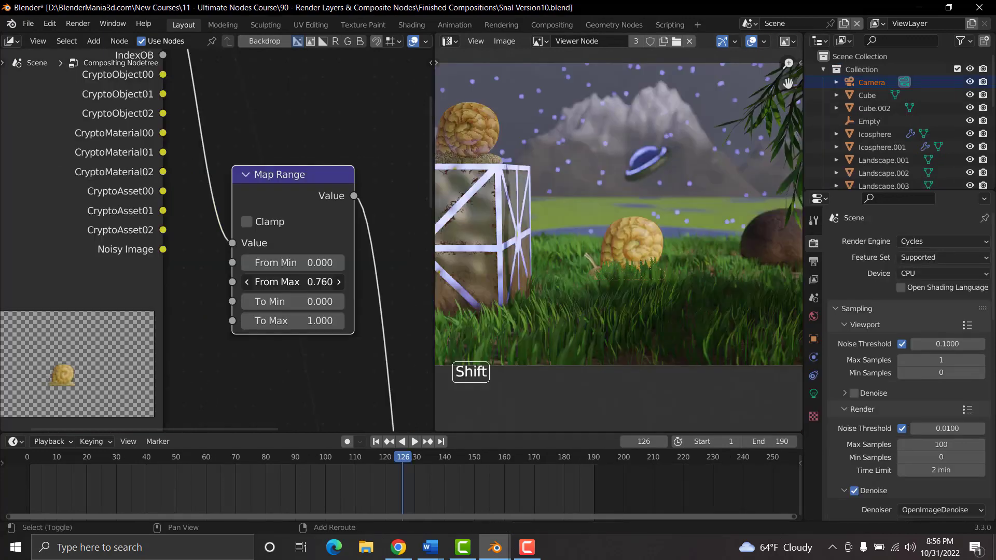
pyautogui.scroll(-3)
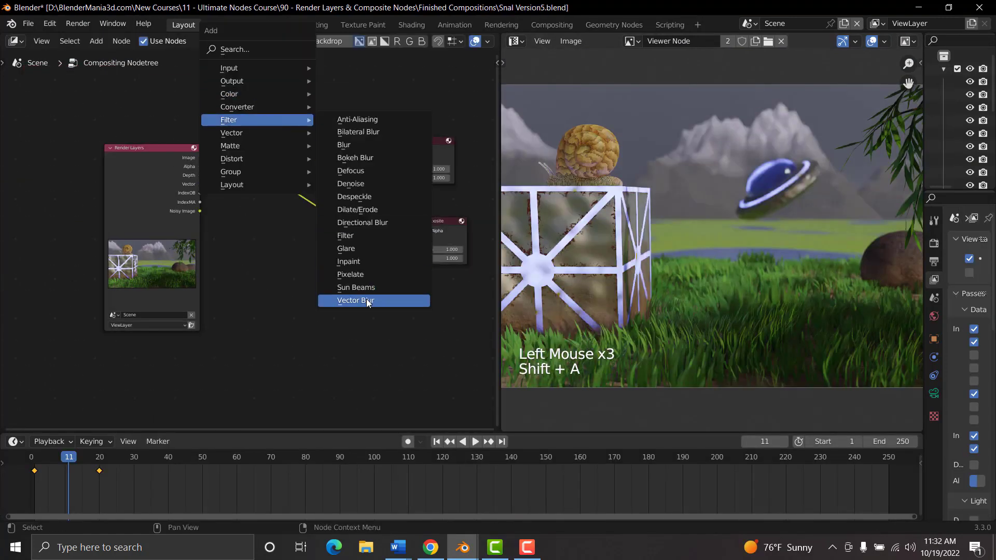
pyautogui.click(356, 301)
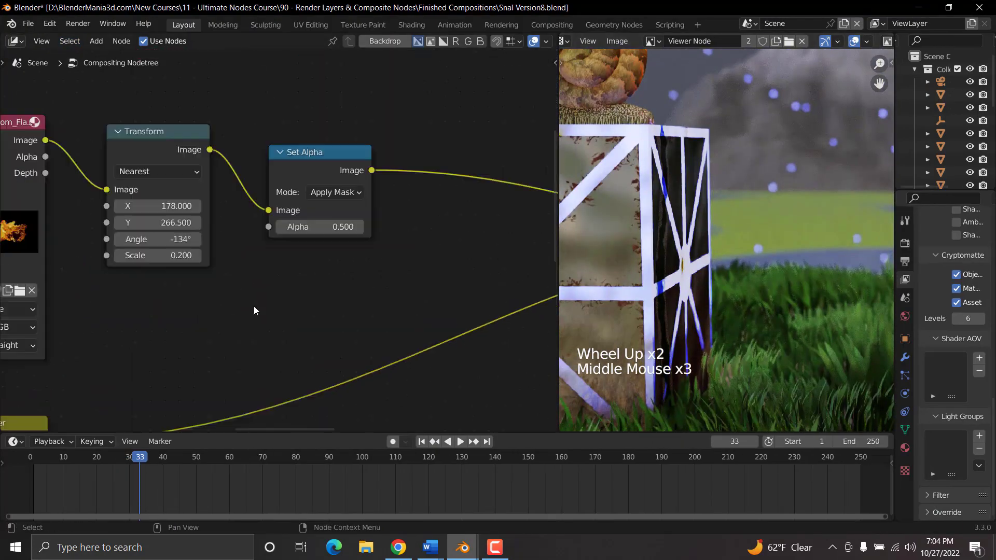
# - Switch the Double Edge Mask's Buffer Edge from Bleed Out to Keep In
pyautogui.scroll(-3)
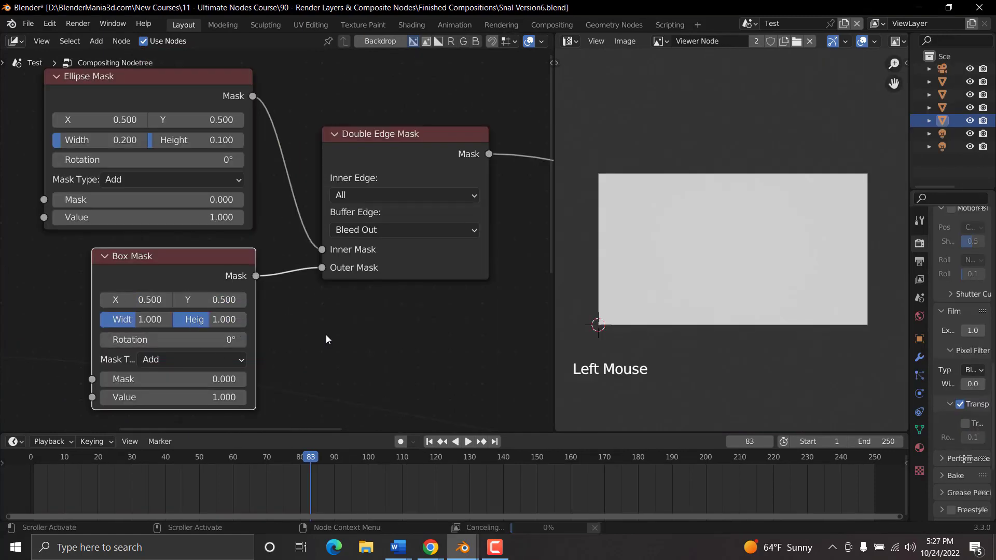
pyautogui.click(403, 229)
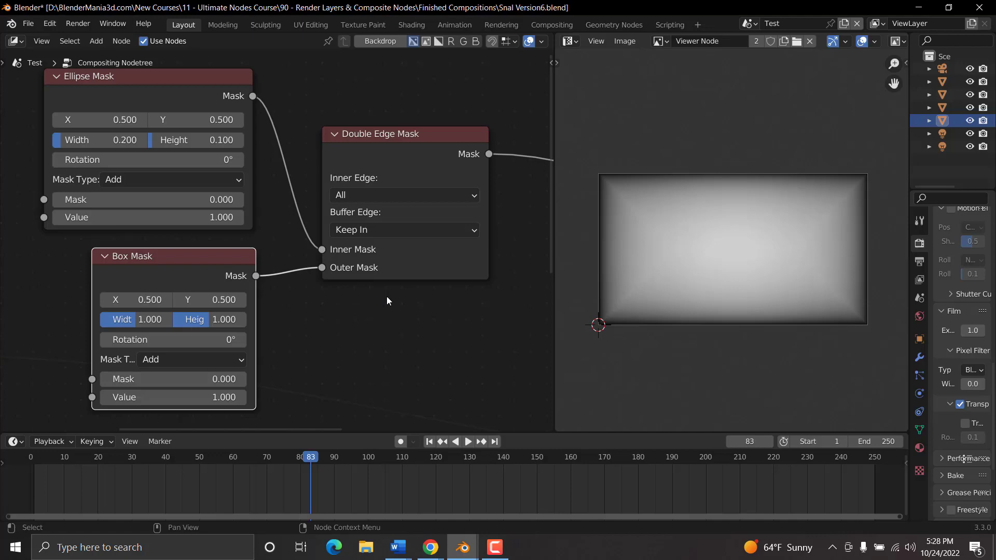